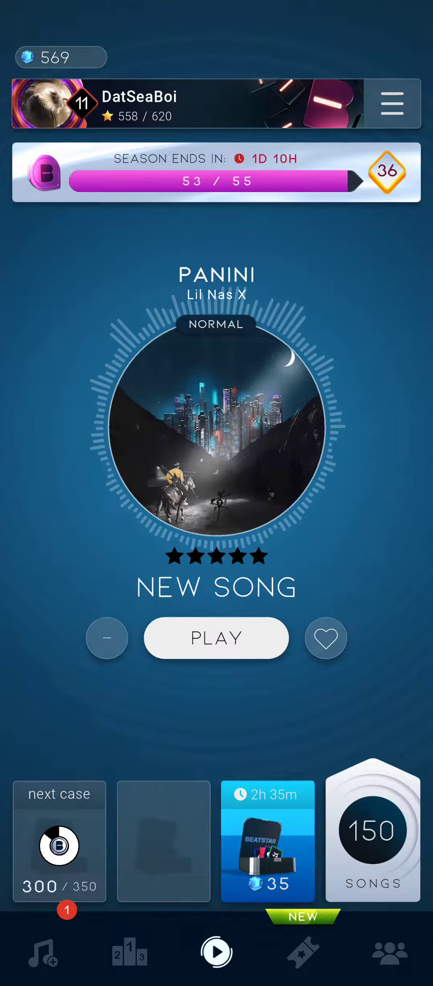
Start Panini by Lil Nas X on Normal from the song screen
click(216, 637)
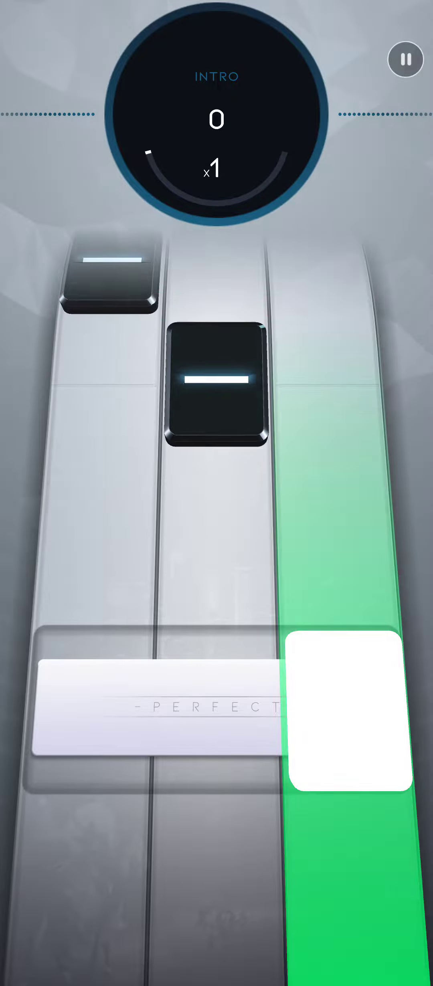
Hit the intro and stage 2 tiles on the bar, building a 25 streak to 9,687 at x3
click(345, 710)
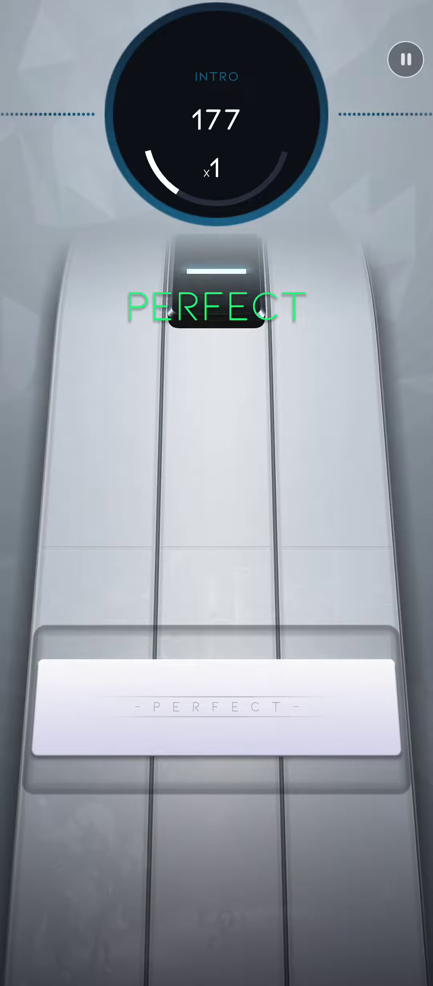
click(345, 712)
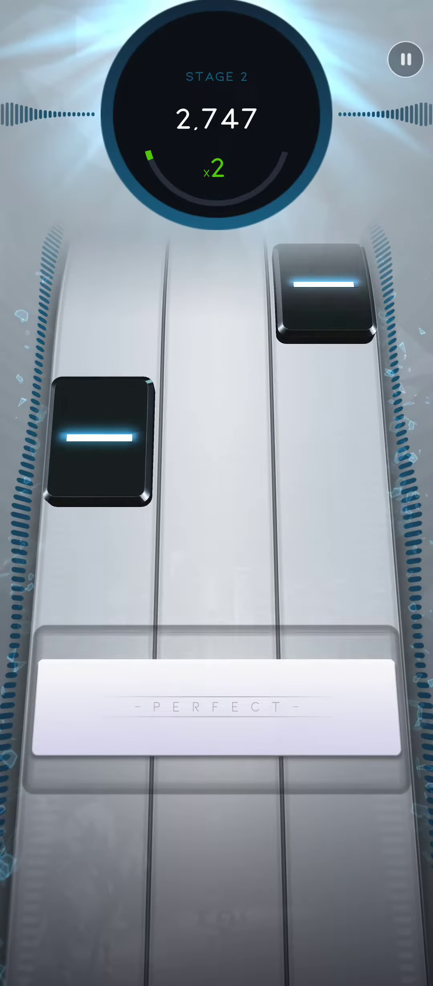
click(217, 708)
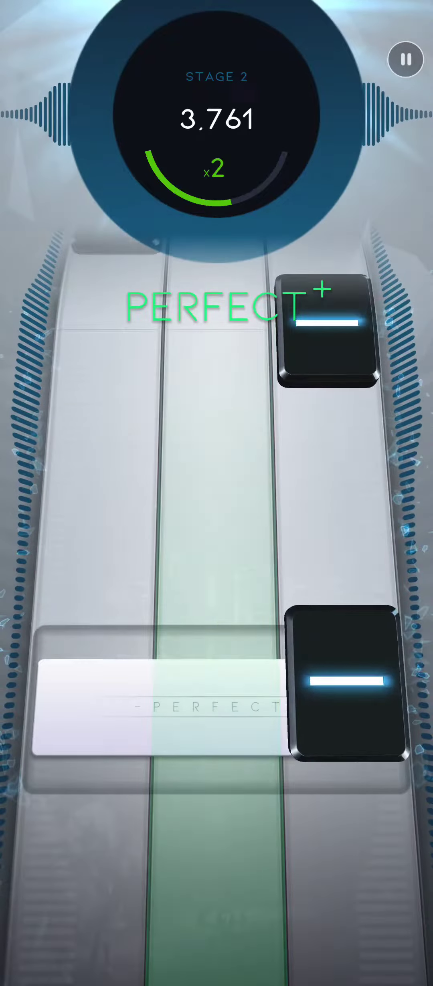
click(343, 707)
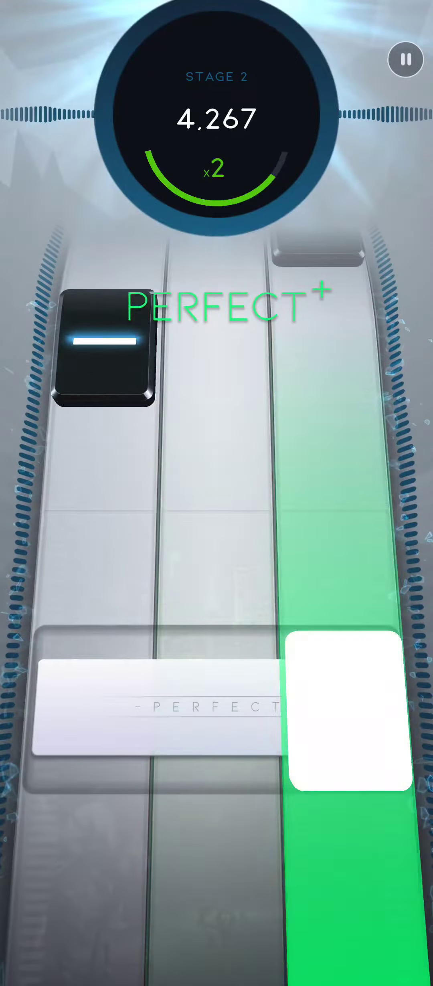
click(216, 711)
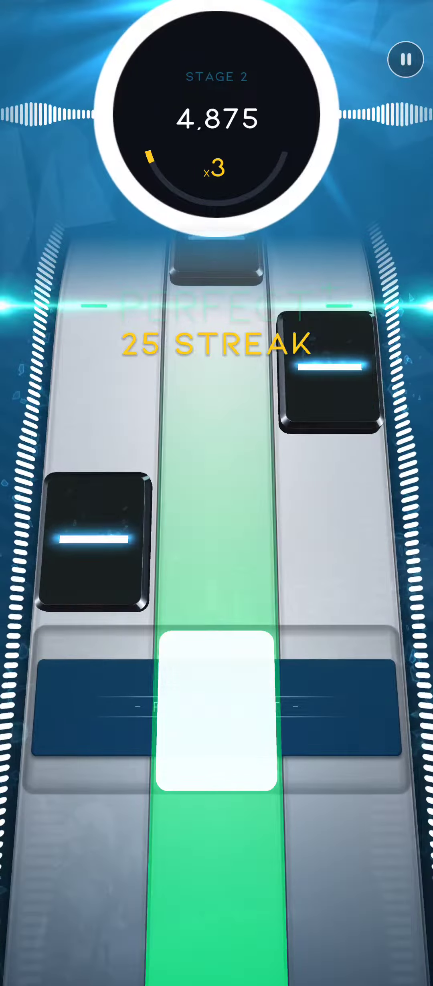
click(217, 708)
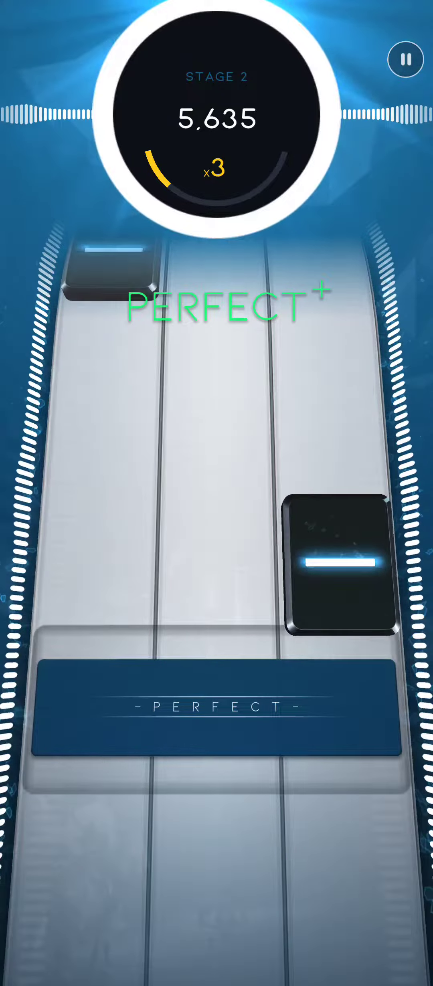
click(216, 709)
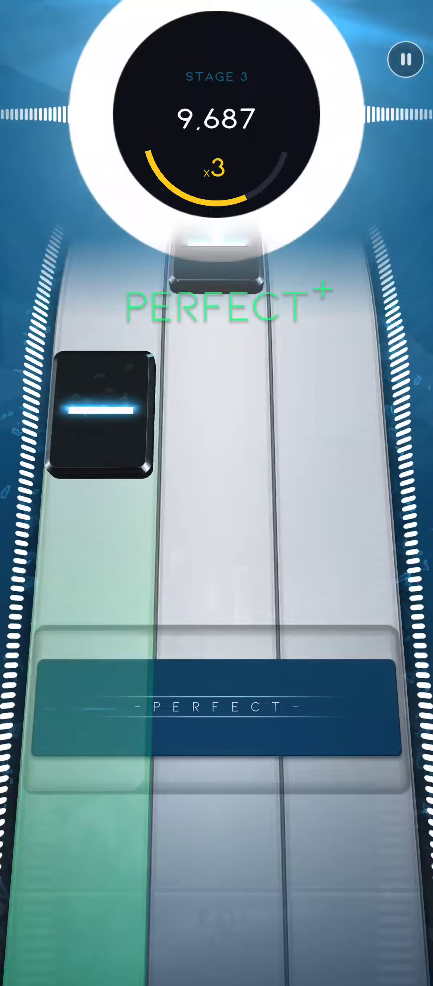
Hit and hold the stage 3 tiles and long notes, reaching 22,504 at x3
click(98, 411)
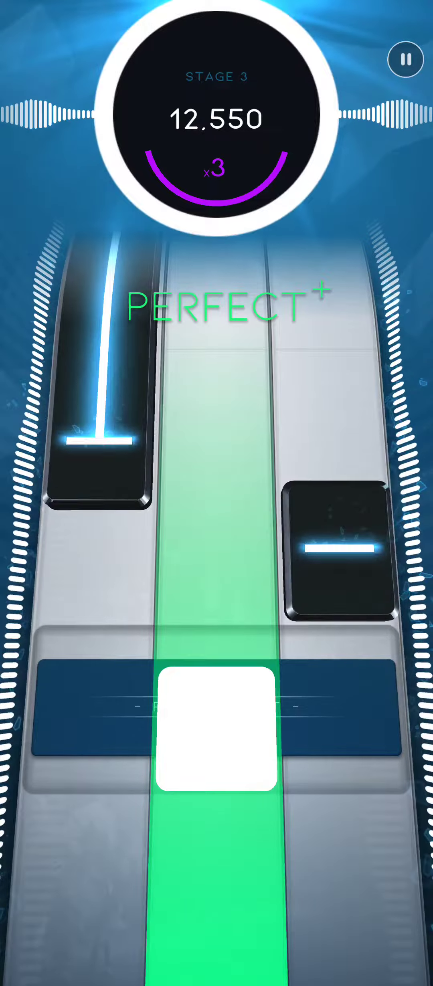
click(216, 730)
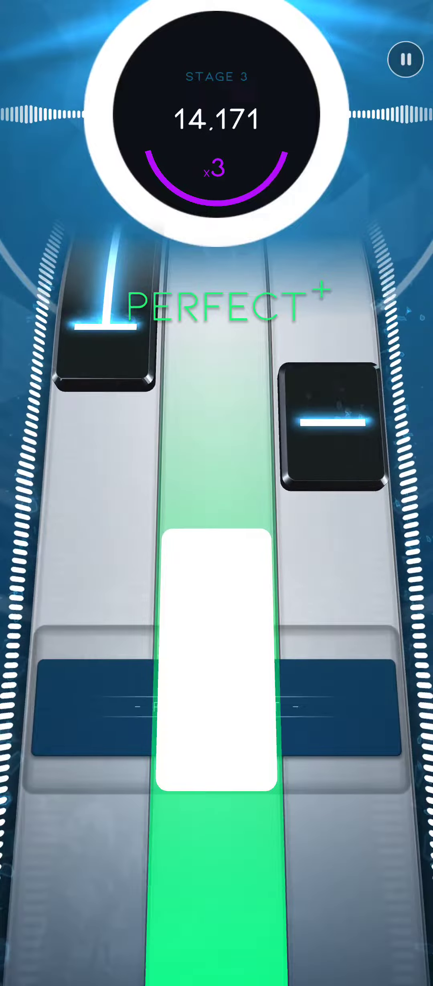
click(217, 705)
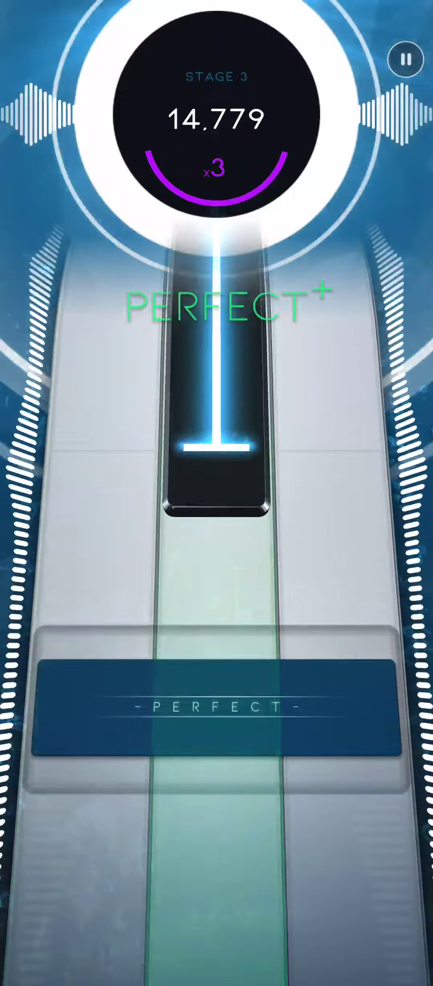
click(87, 707)
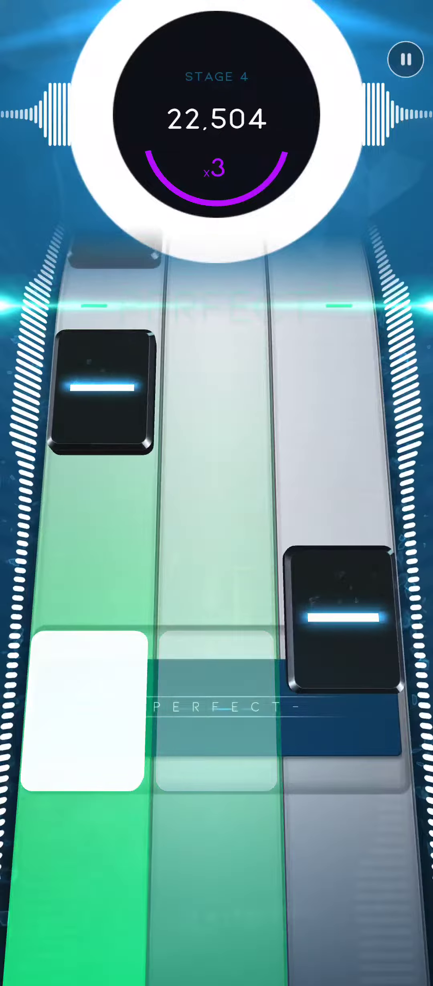
Hit the single and paired stage 4 tiles, keeping x3 up to 39,944
click(80, 711)
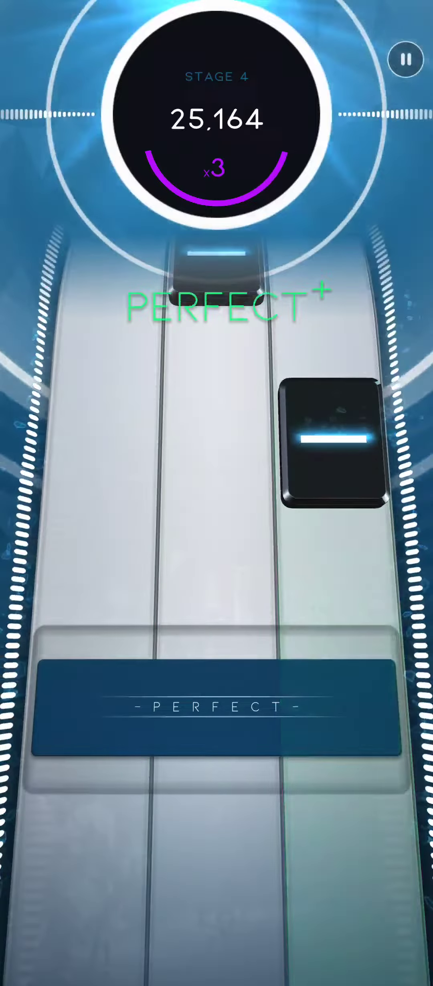
click(217, 708)
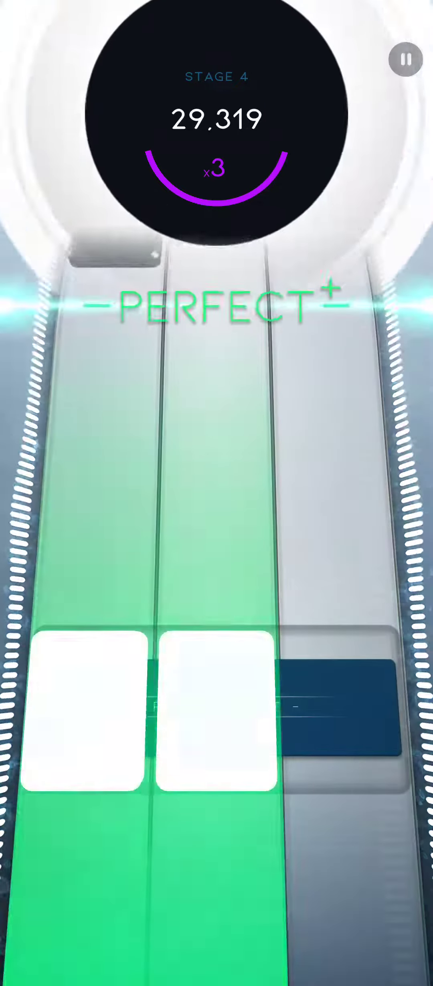
click(217, 711)
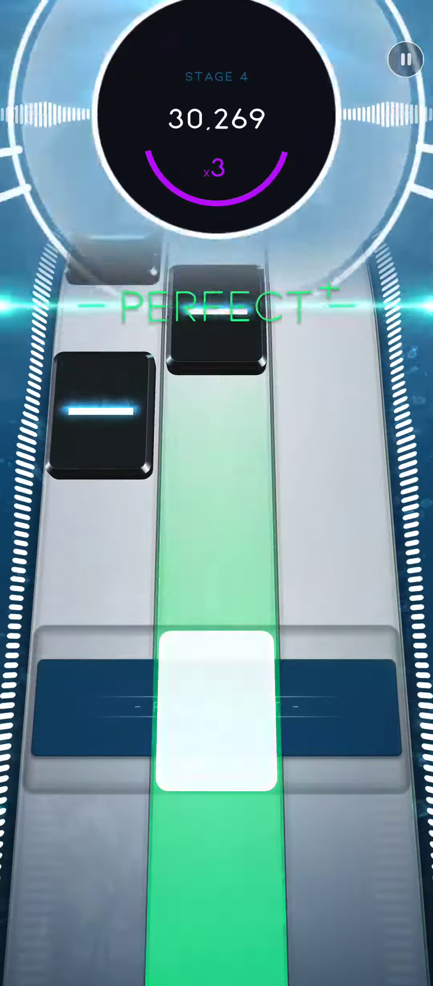
click(216, 710)
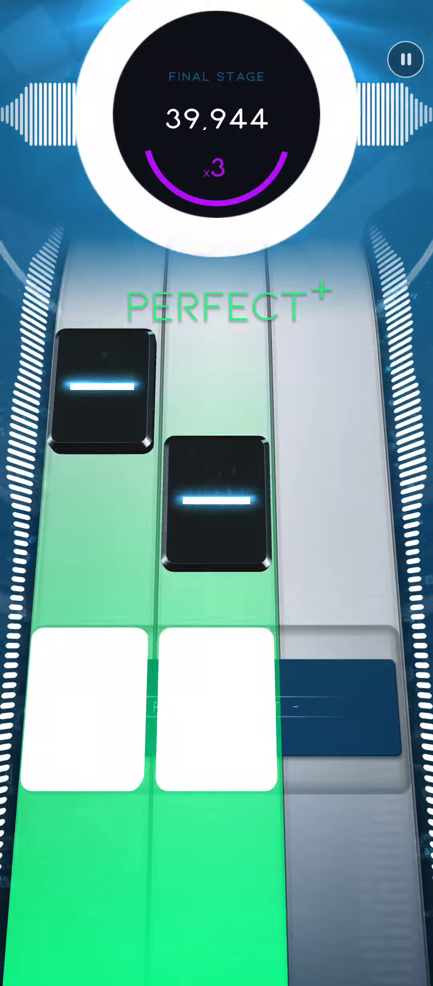
Finish the final stage's tiles for a 49,696 Diamond new best and continue past the results
click(212, 710)
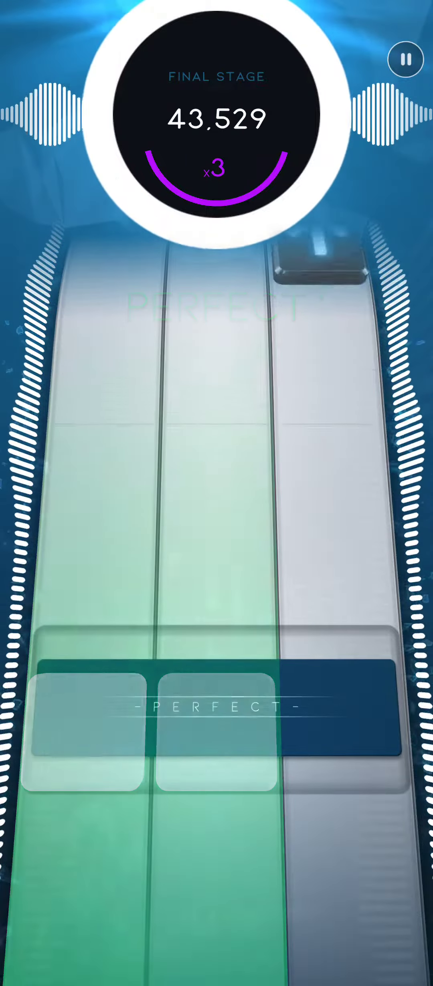
click(85, 709)
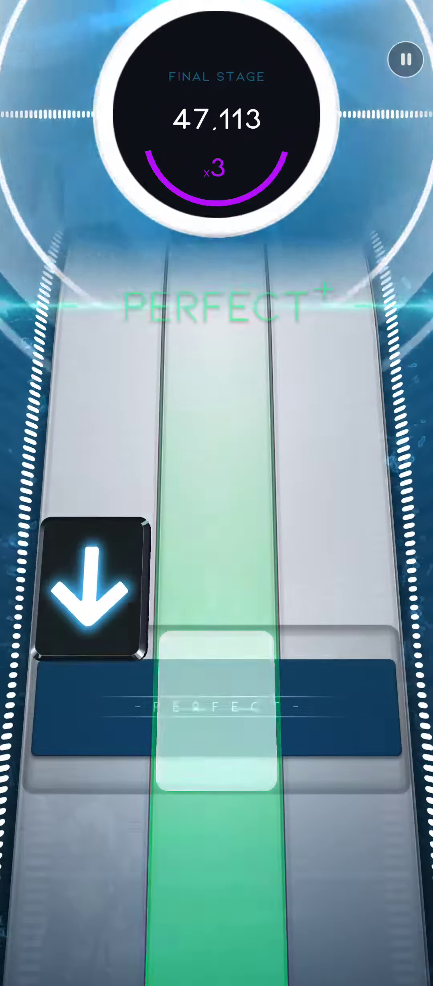
click(342, 708)
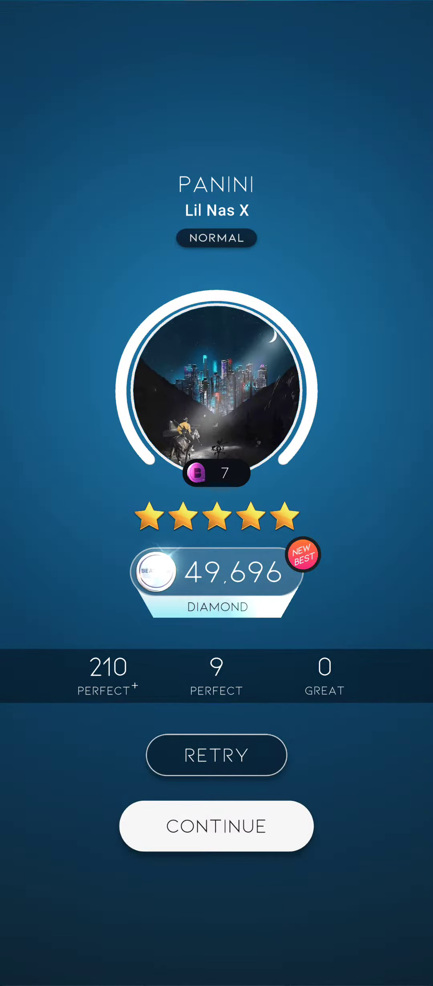
click(215, 826)
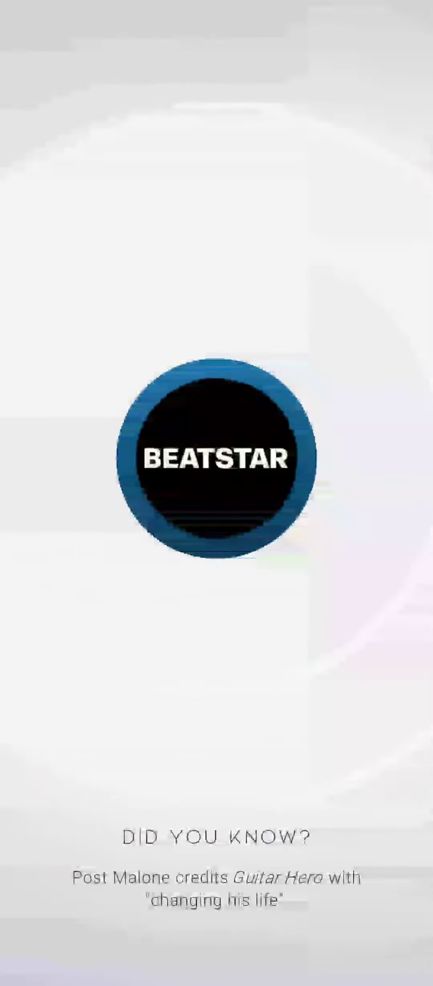